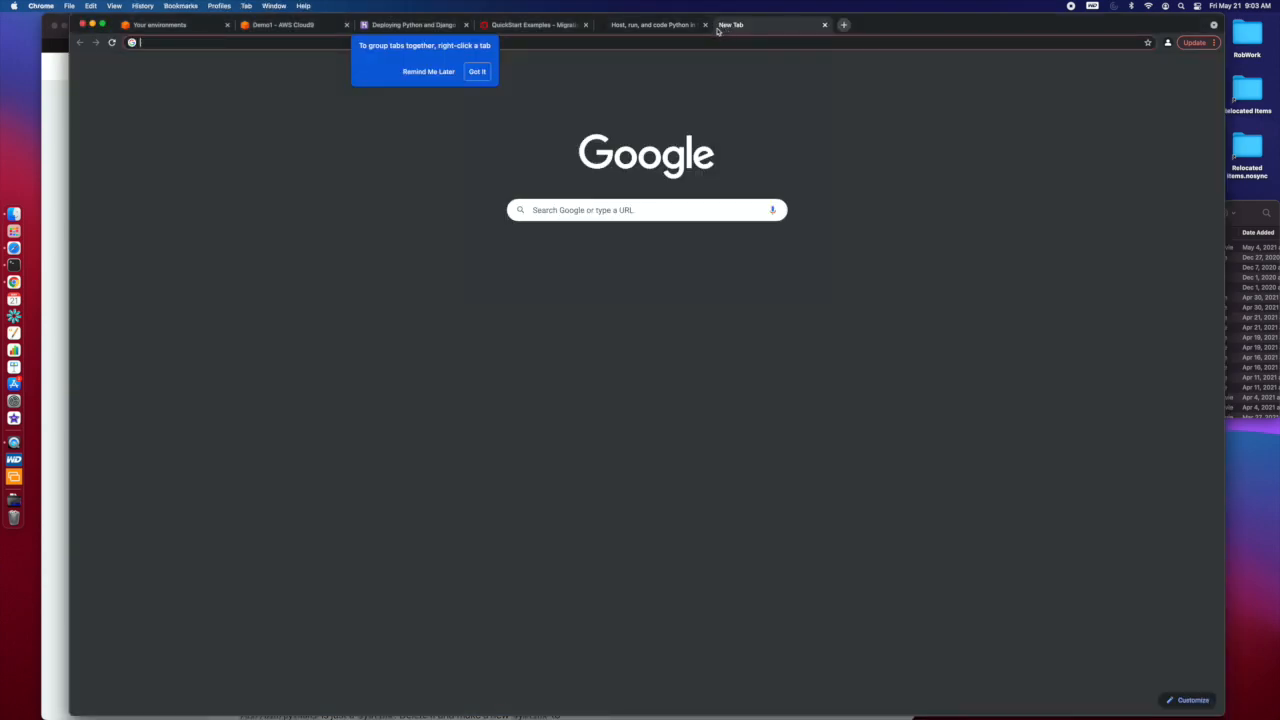
Search Google for 'wsgi apache configuration' from the 'wsg' address-bar suggestion, dismissing the tab tip.
{"action": "type", "text": "wsgi apache"}
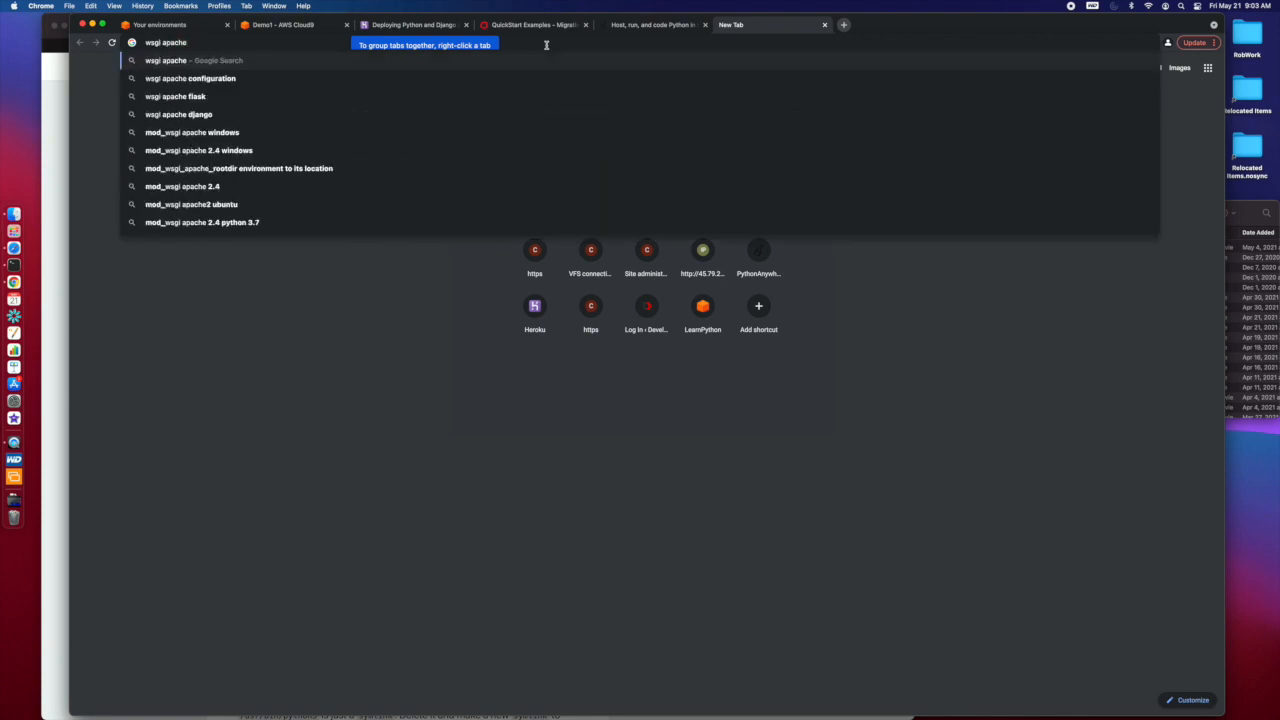
{"action": "left_click", "coordinate": [190, 78]}
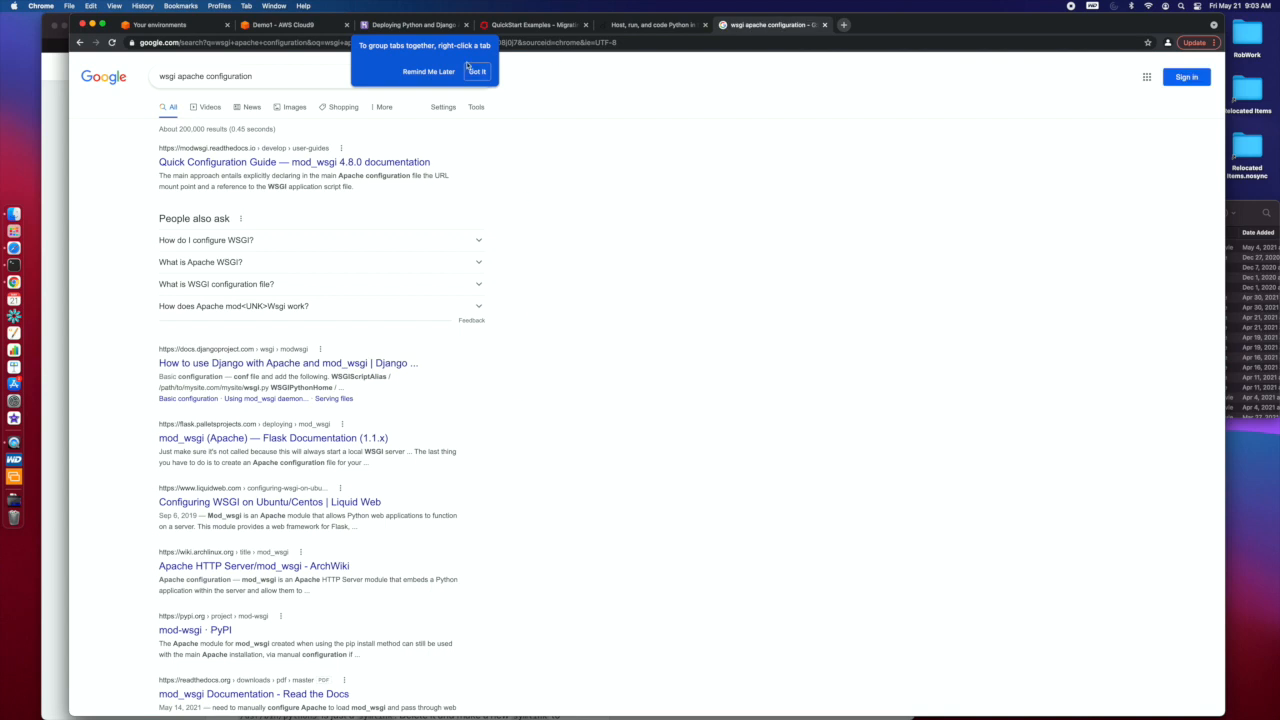
{"action": "left_click", "coordinate": [476, 72]}
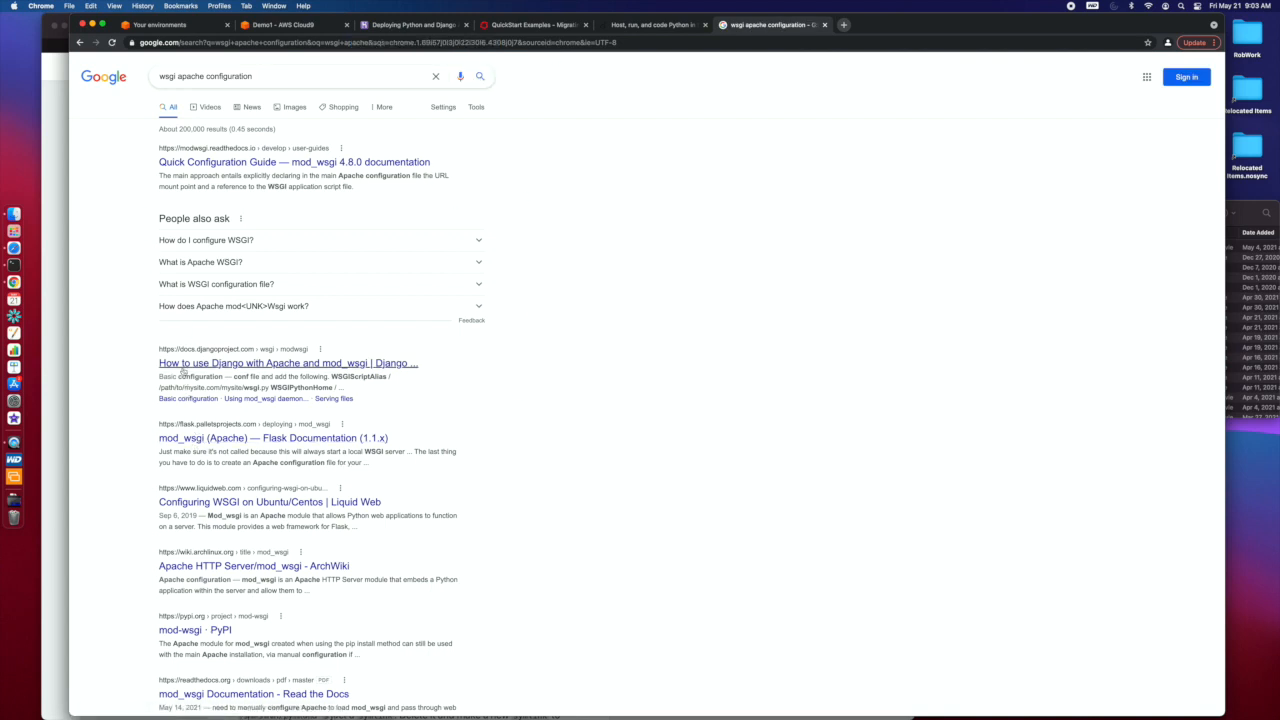
Read the Django 'How to use Django with Apache and mod_wsgi' guide, selecting 'mod_wsgi' in the title.
{"action": "left_click", "coordinate": [288, 364]}
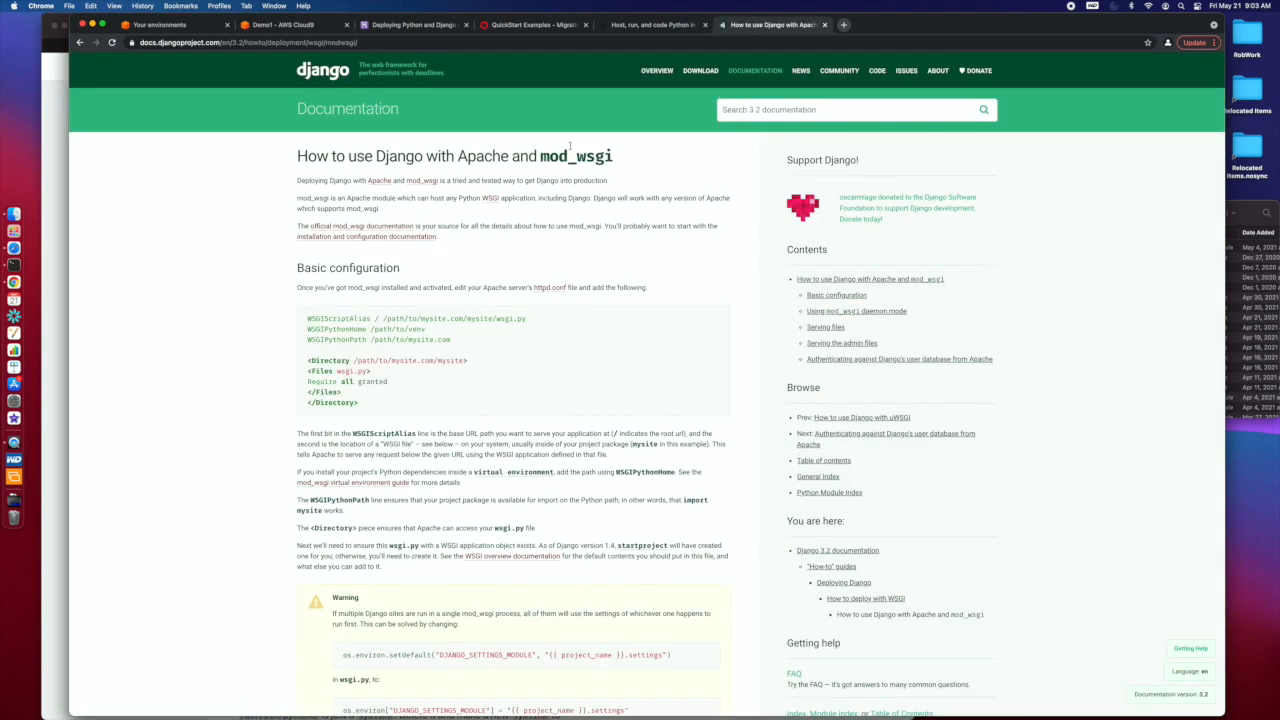
{"action": "double_click", "coordinate": [576, 156]}
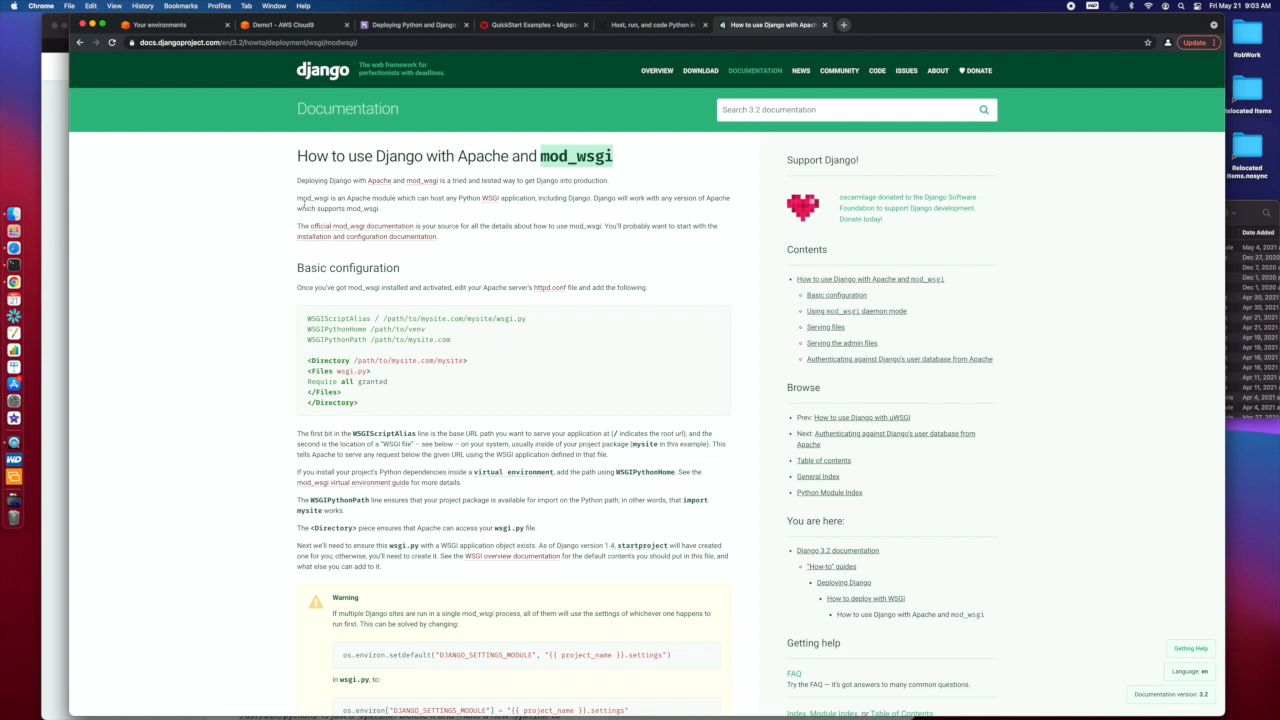
{"action": "scroll", "scroll_direction": "down", "scroll_amount": 3}
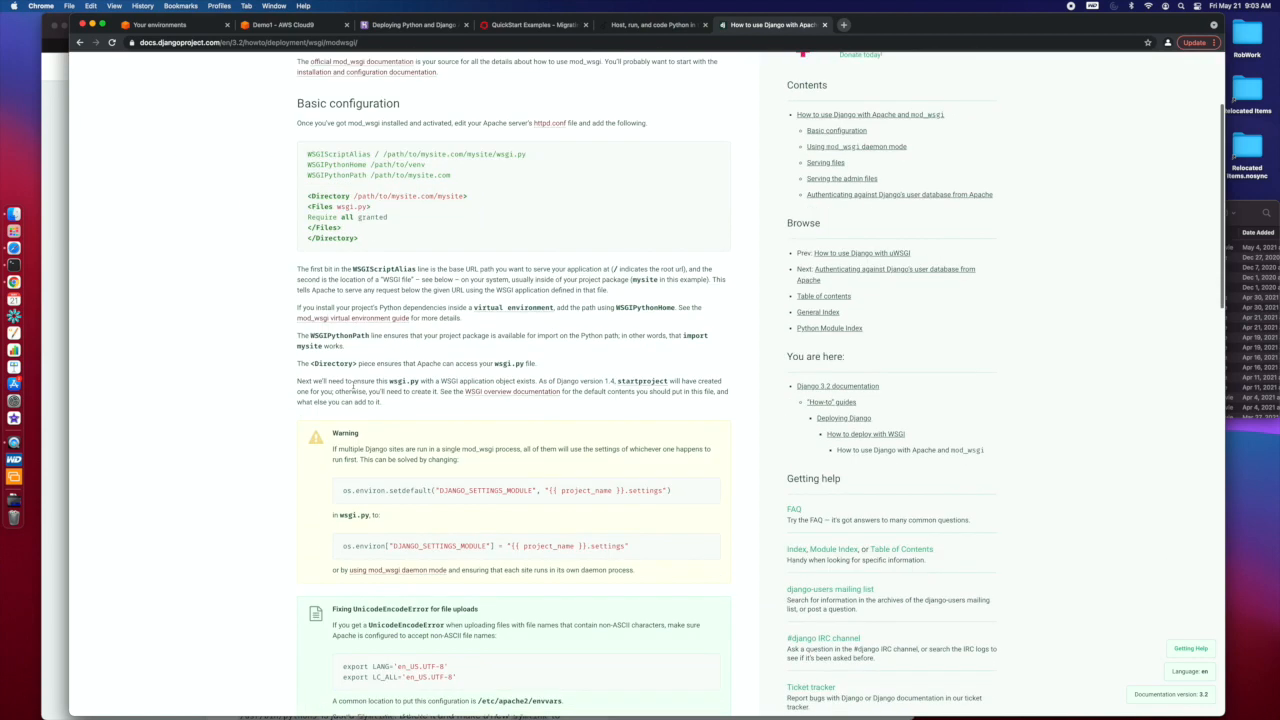
{"action": "scroll", "scroll_direction": "up", "scroll_amount": 3}
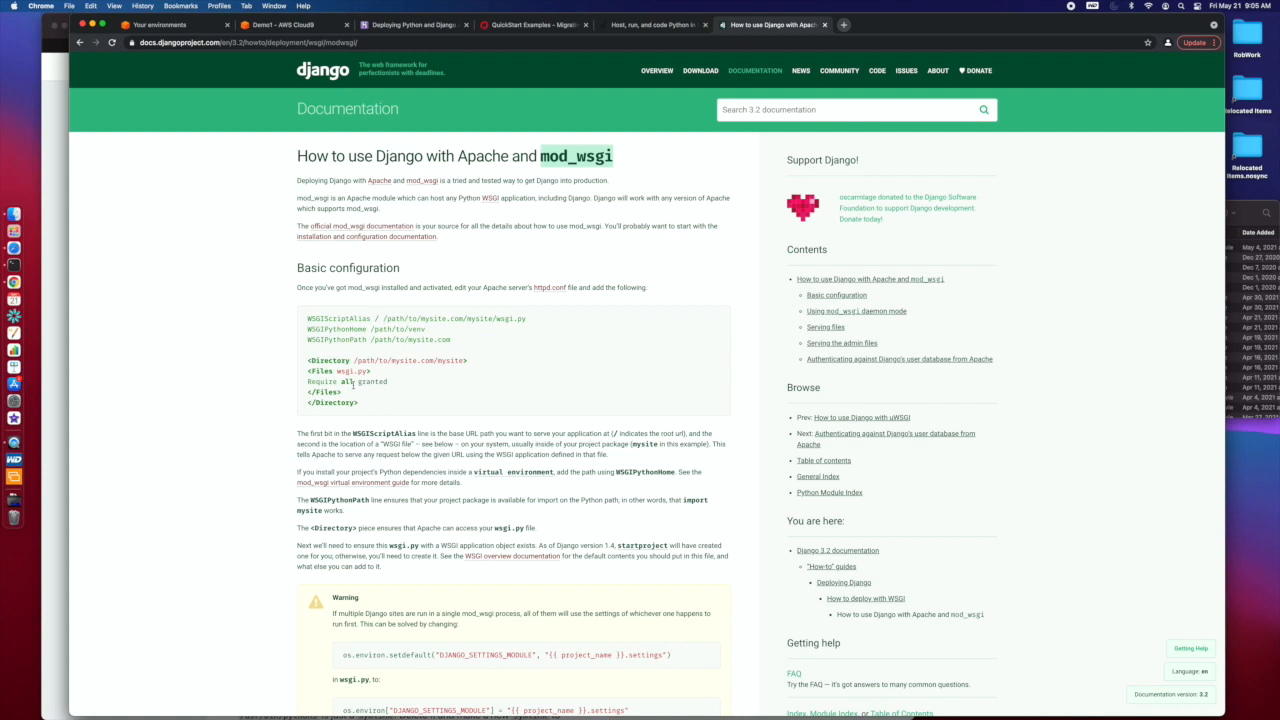
{"action": "mouse_move", "coordinate": [316, 370]}
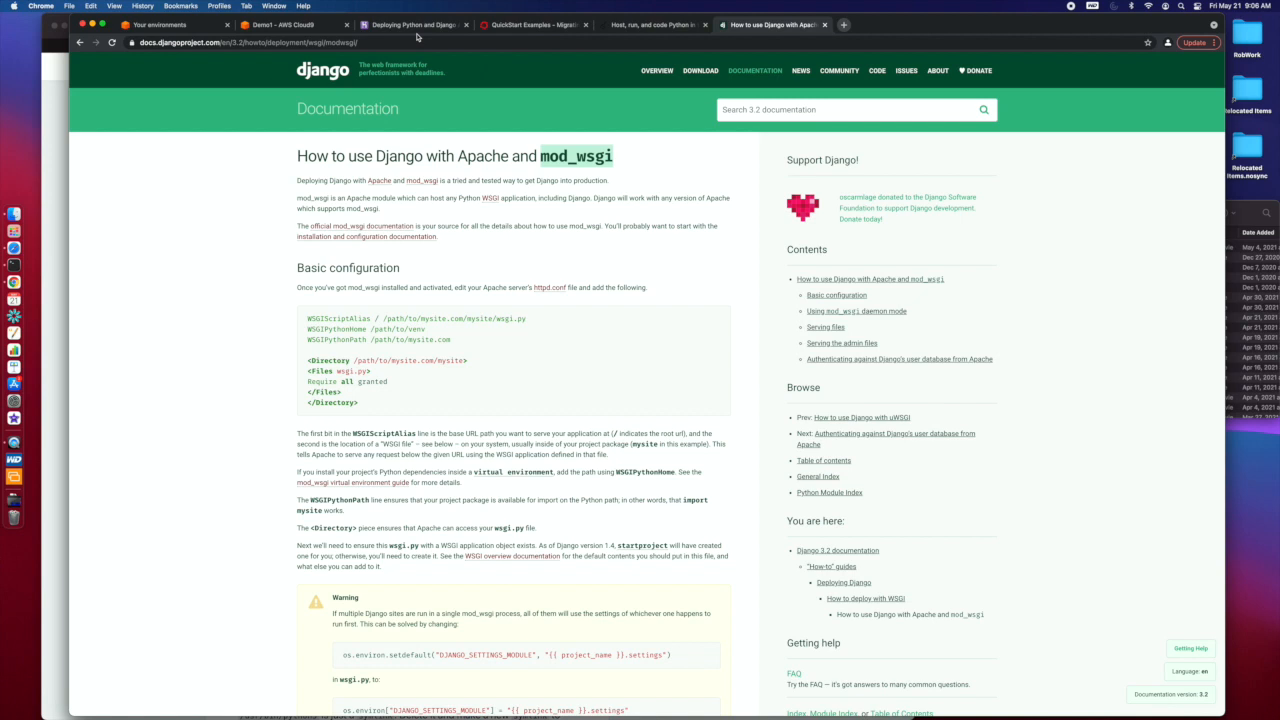
{"action": "mouse_move", "coordinate": [412, 24]}
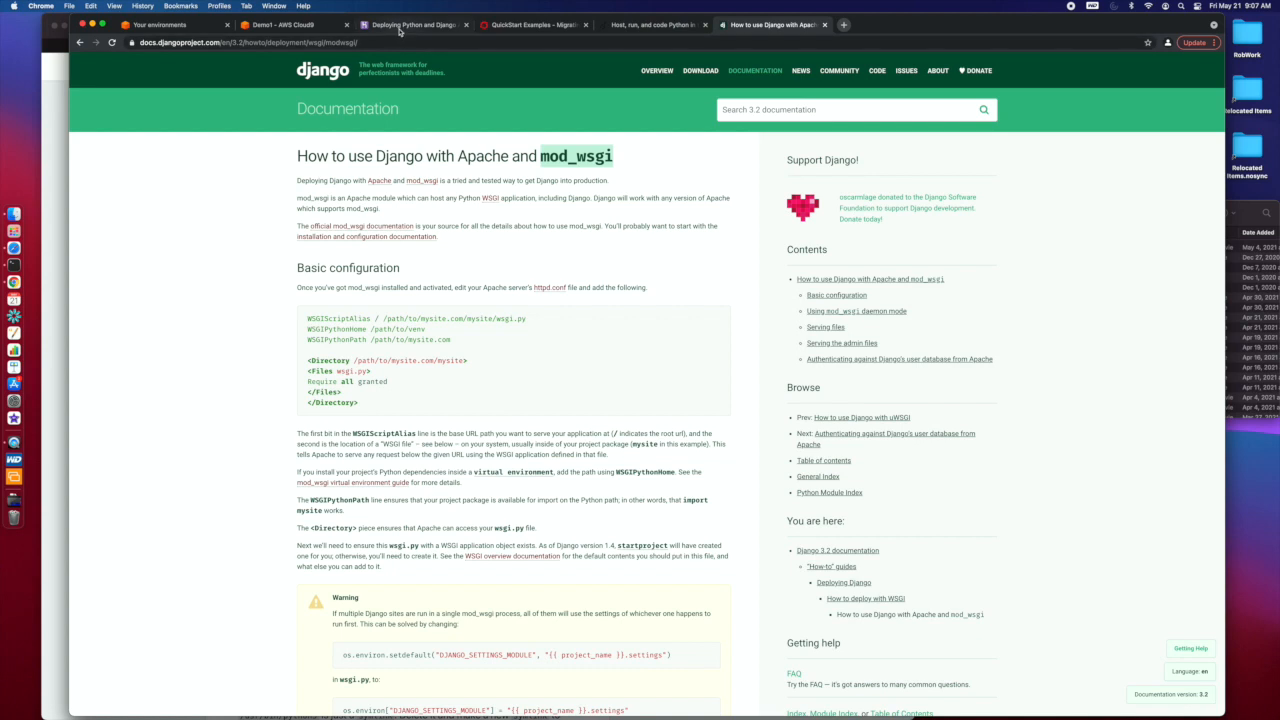
Return to Heroku's 'Deploying Python and Django Apps' article and read through its deployment sections.
{"action": "left_click", "coordinate": [412, 24]}
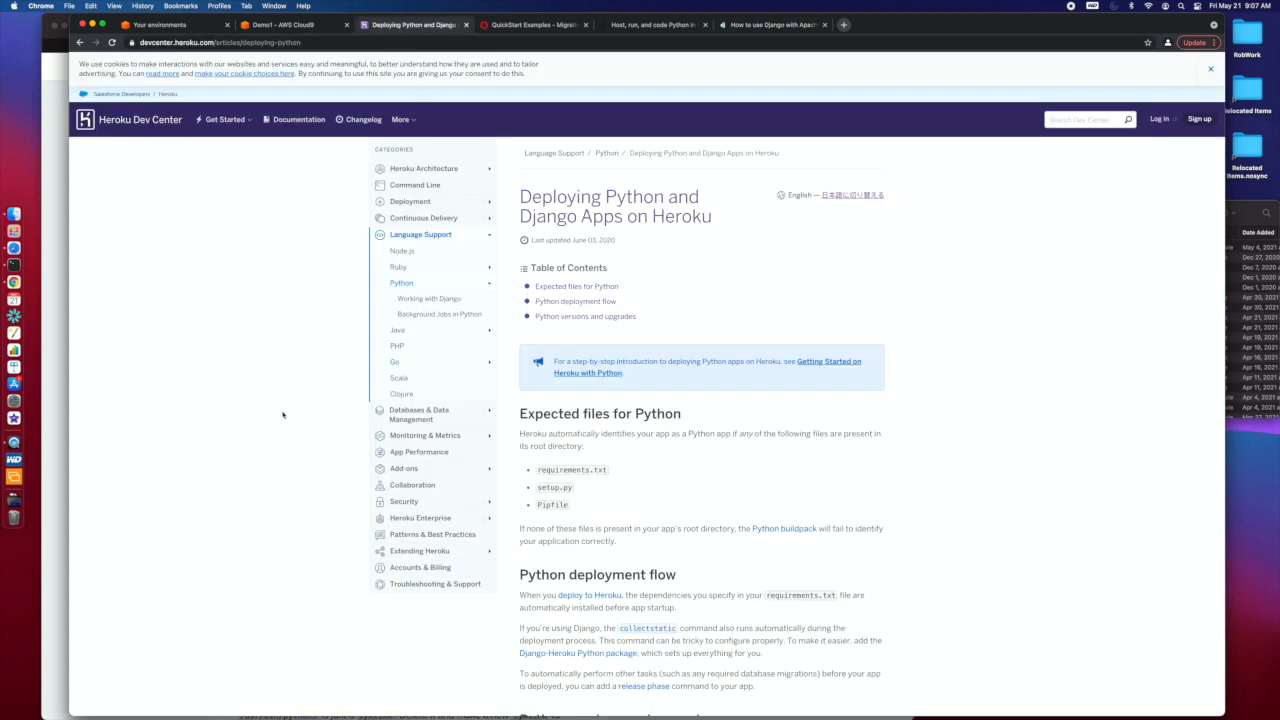
{"action": "mouse_move", "coordinate": [910, 492]}
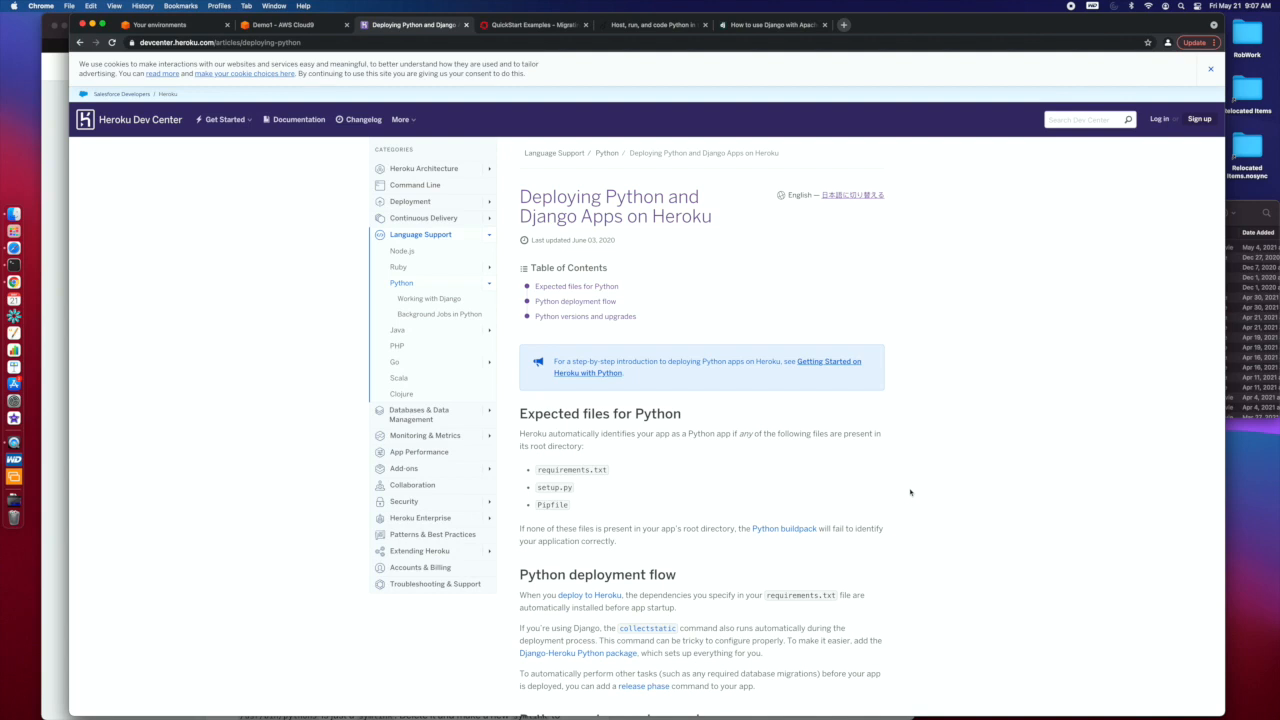
{"action": "mouse_move", "coordinate": [308, 350]}
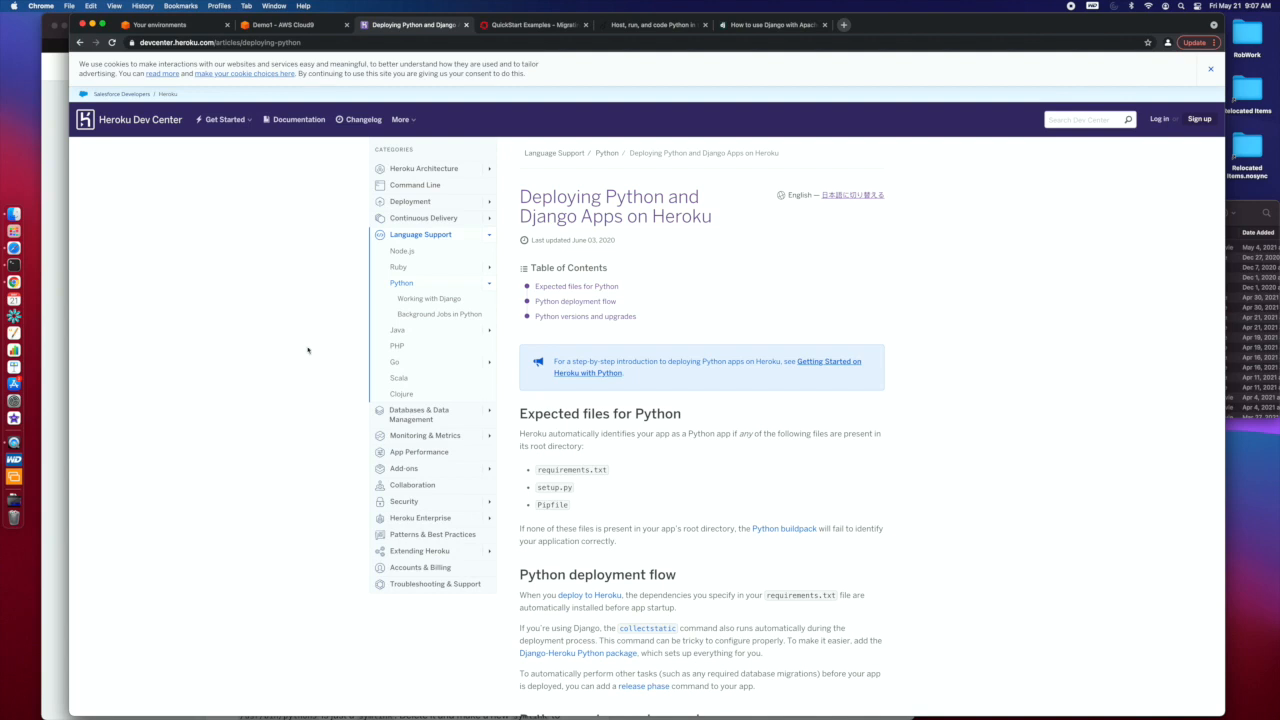
{"action": "mouse_move", "coordinate": [848, 496]}
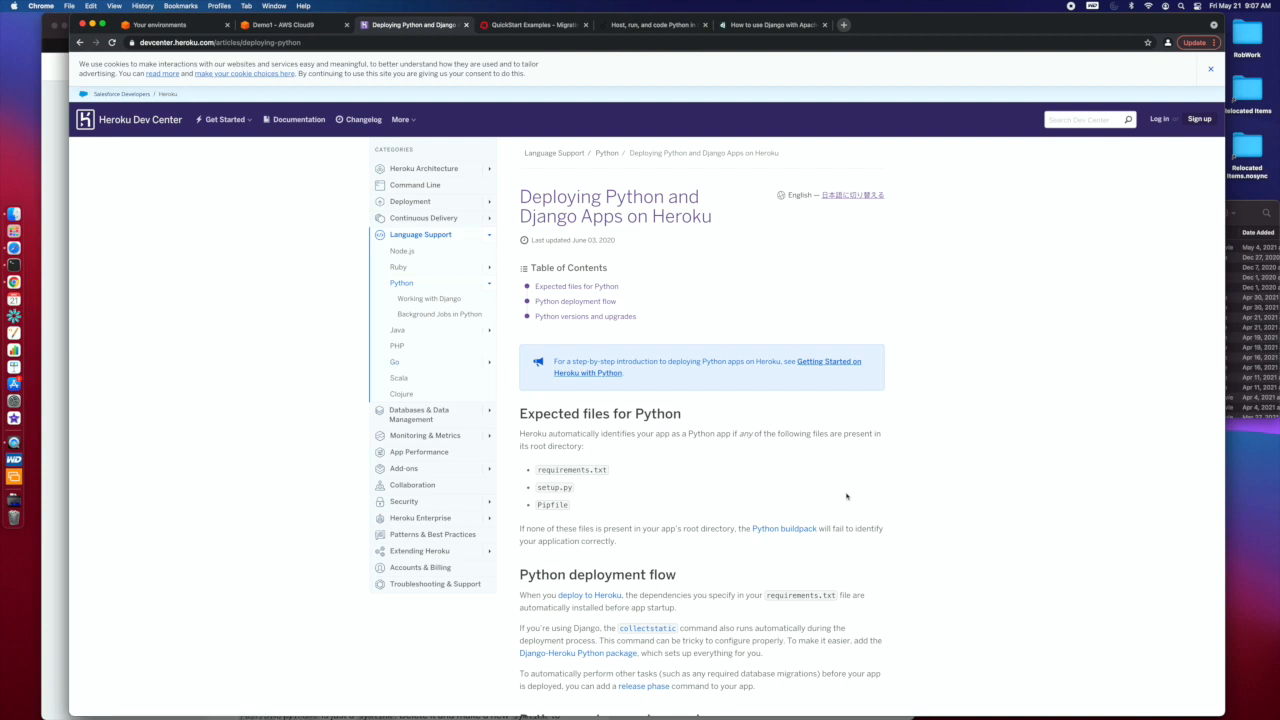
{"action": "mouse_move", "coordinate": [816, 492]}
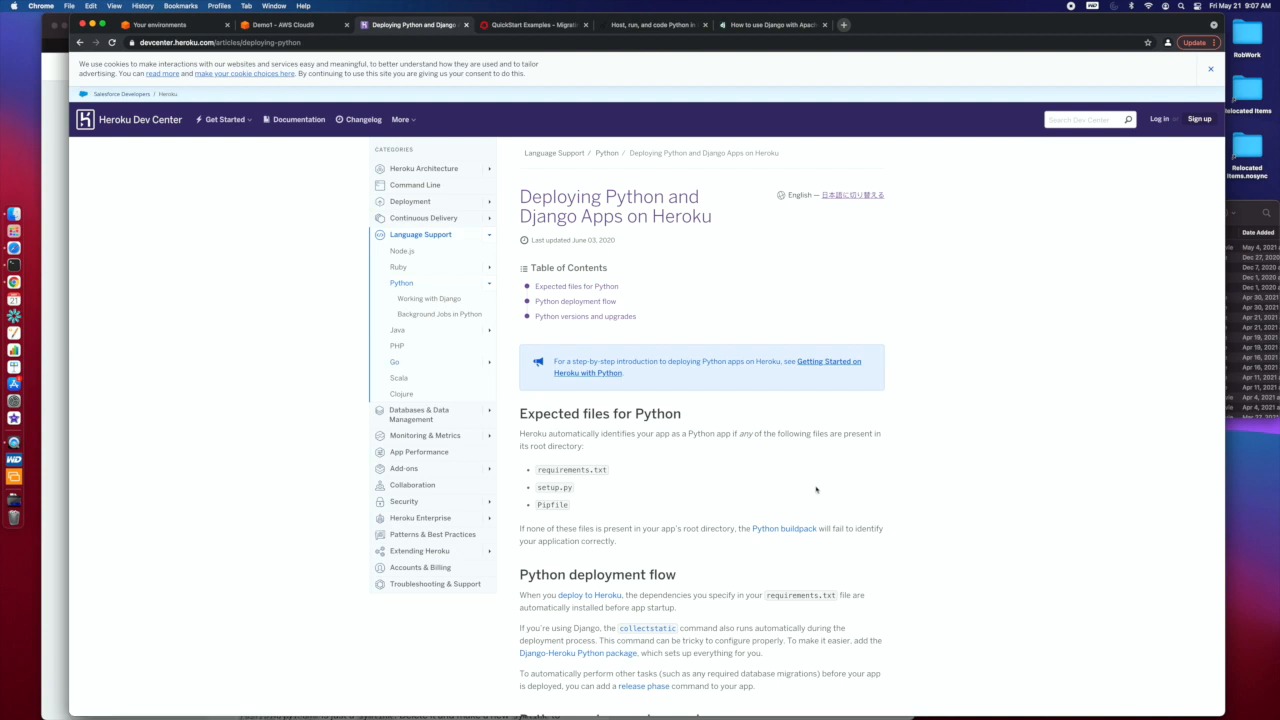
{"action": "scroll", "scroll_direction": "down", "scroll_amount": 3}
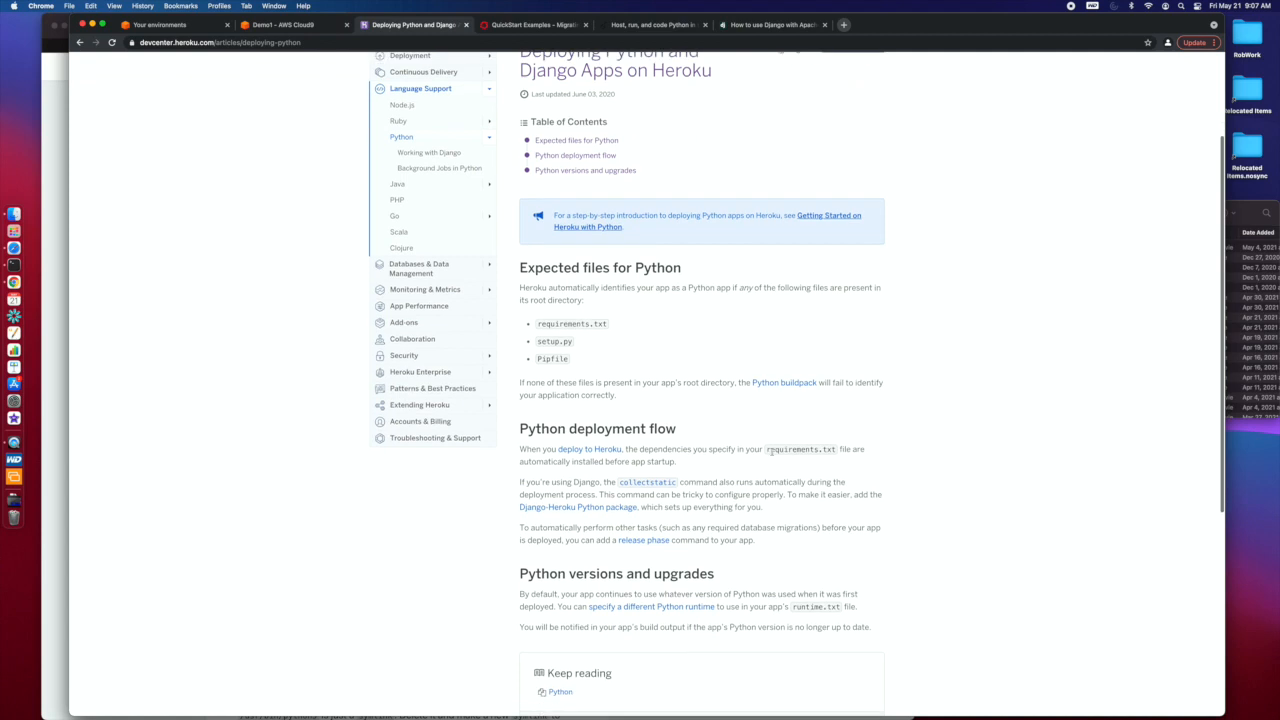
{"action": "scroll", "scroll_direction": "down", "scroll_amount": 3}
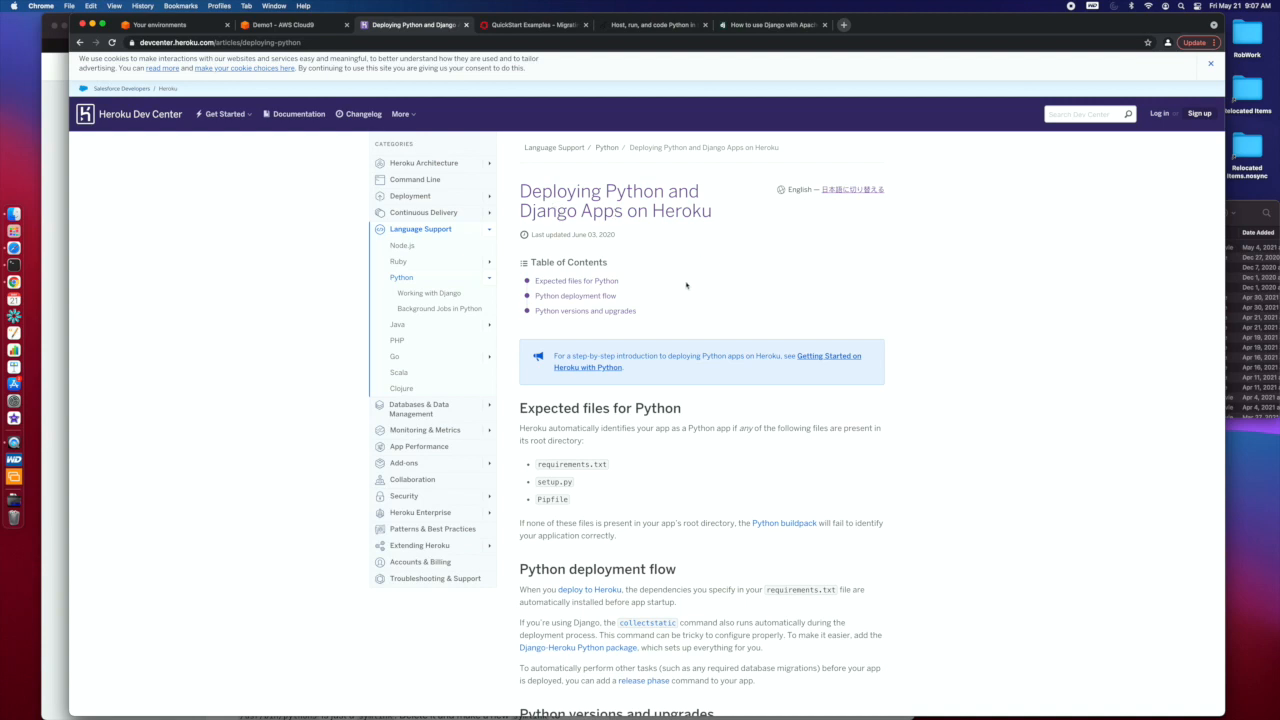
{"action": "mouse_move", "coordinate": [800, 470]}
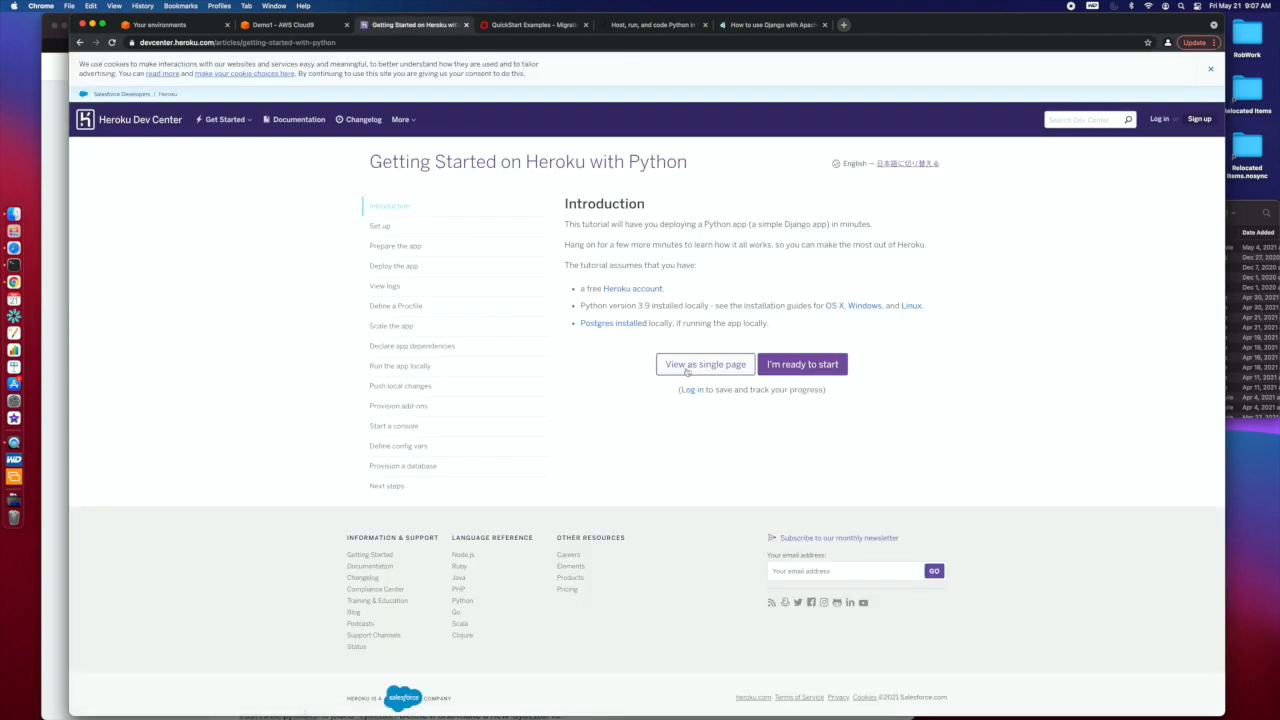
{"action": "mouse_move", "coordinate": [748, 428]}
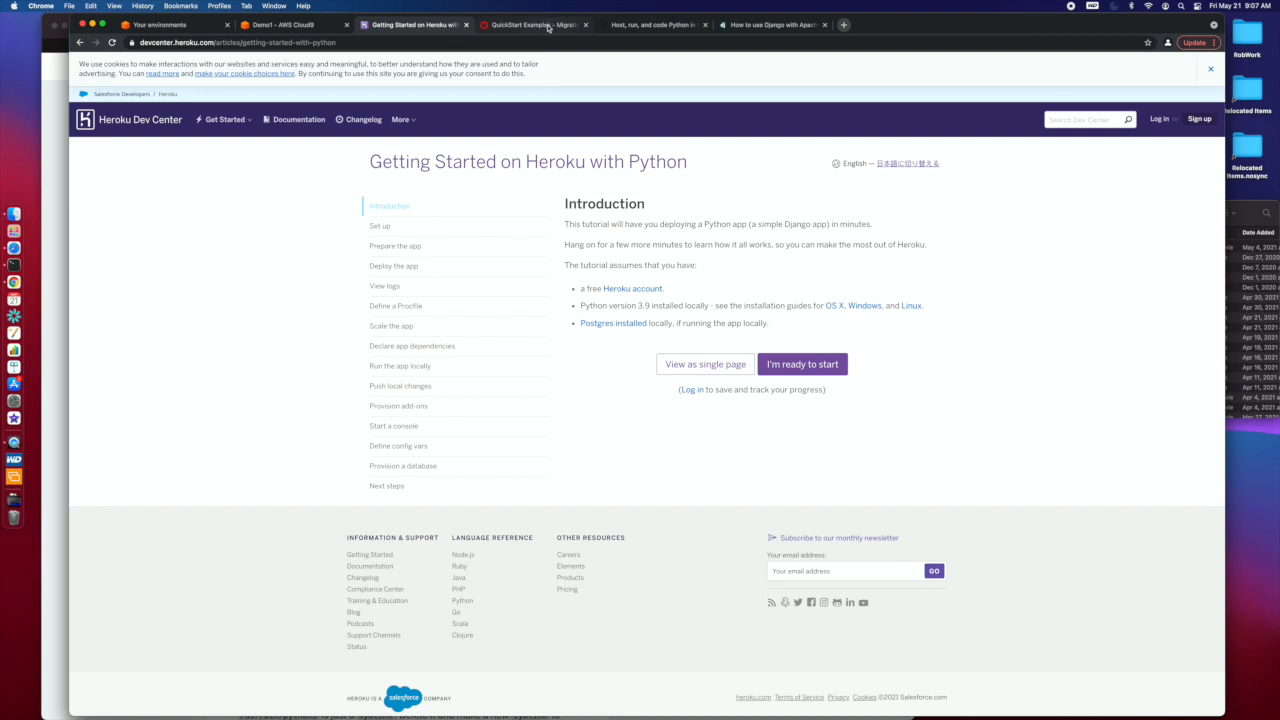
Review OpenShift's QuickStart Examples templates, then move to the PythonAnywhere home page.
{"action": "left_click", "coordinate": [530, 24]}
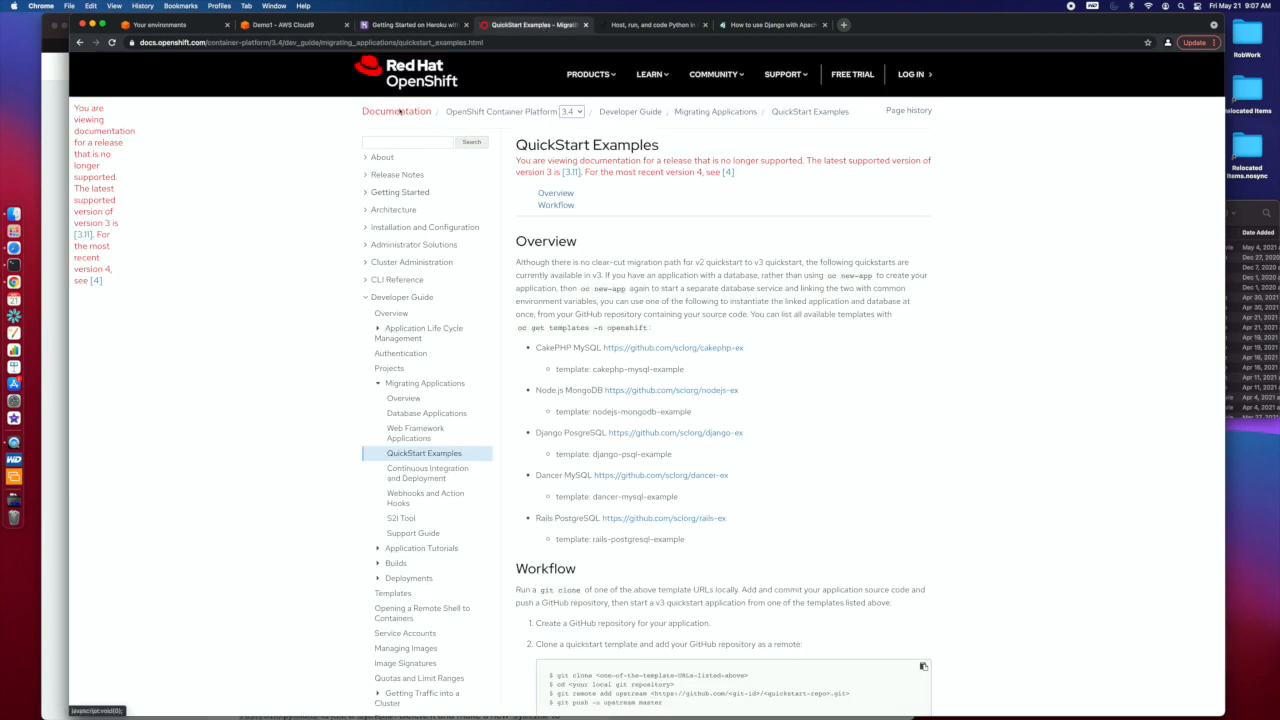
{"action": "mouse_move", "coordinate": [632, 518]}
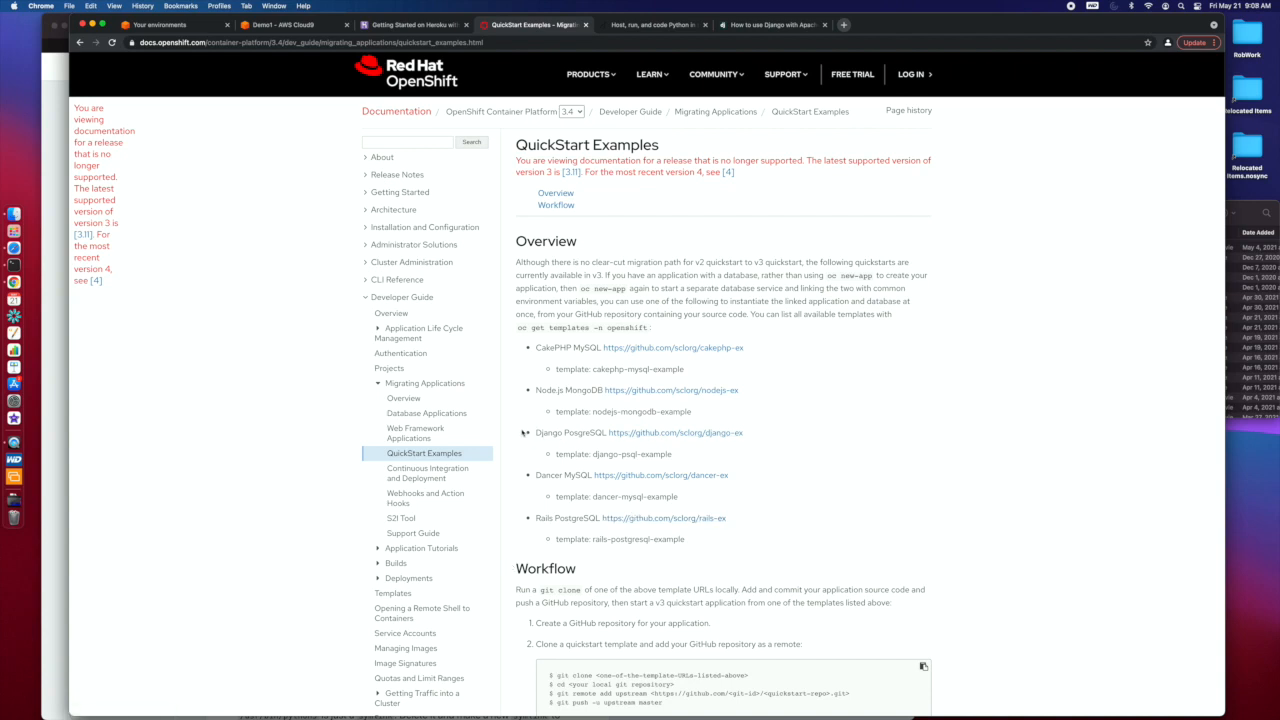
{"action": "mouse_move", "coordinate": [592, 436]}
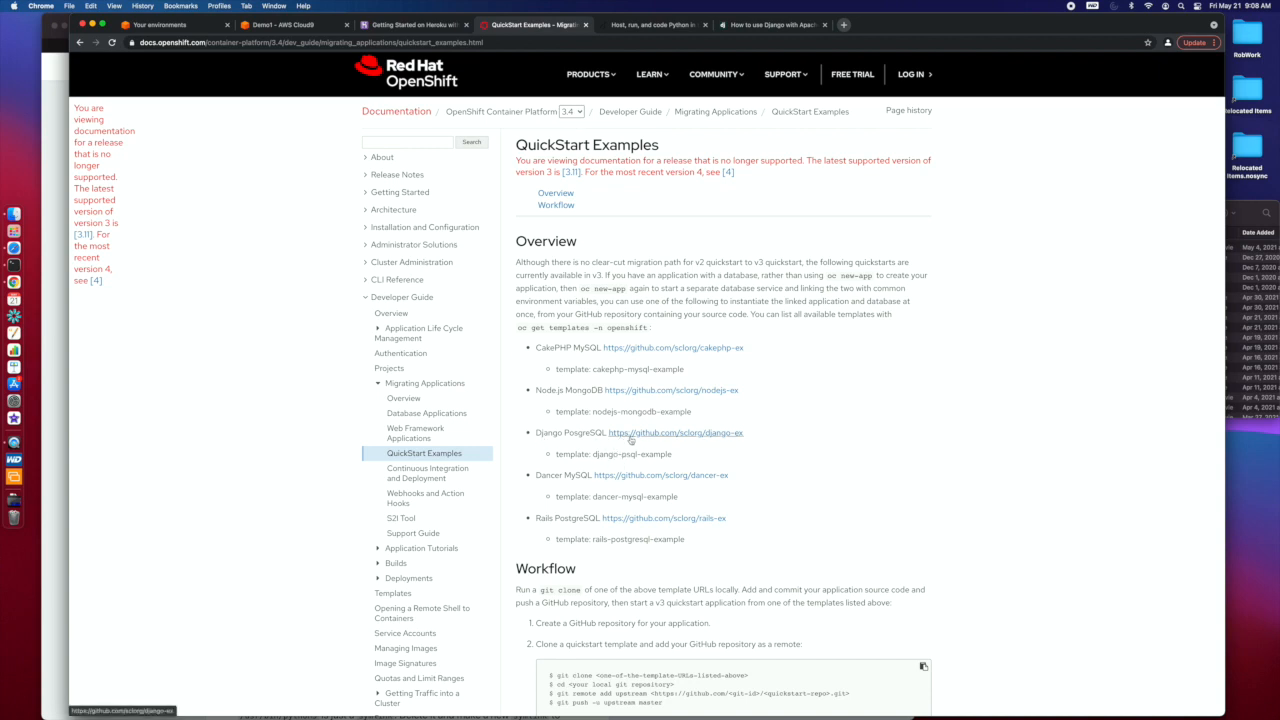
{"action": "mouse_move", "coordinate": [510, 426]}
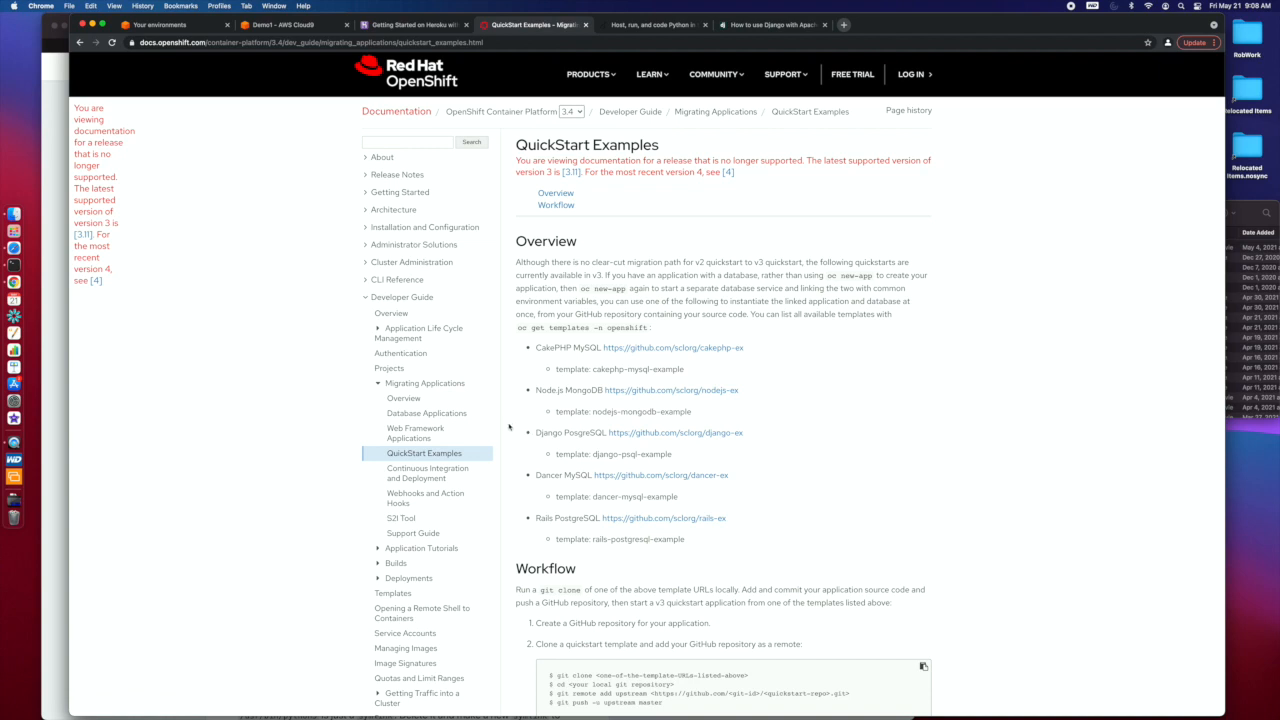
{"action": "mouse_move", "coordinate": [620, 444]}
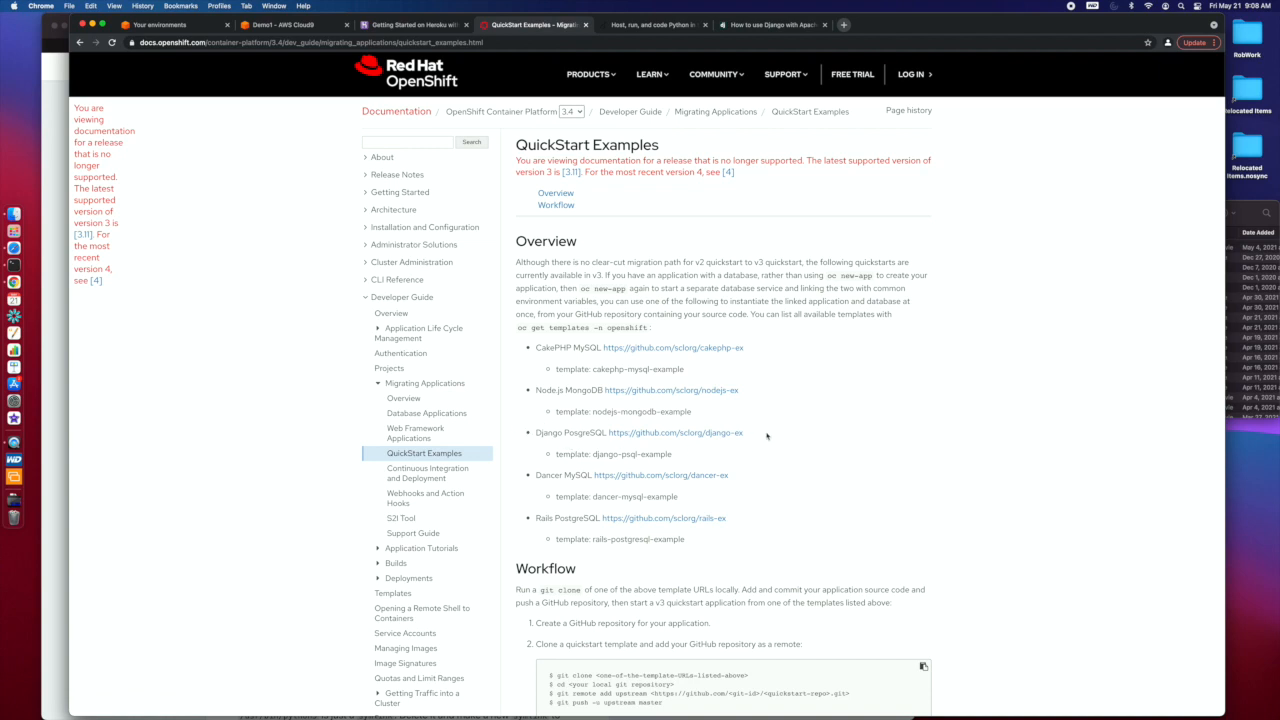
{"action": "mouse_move", "coordinate": [756, 442]}
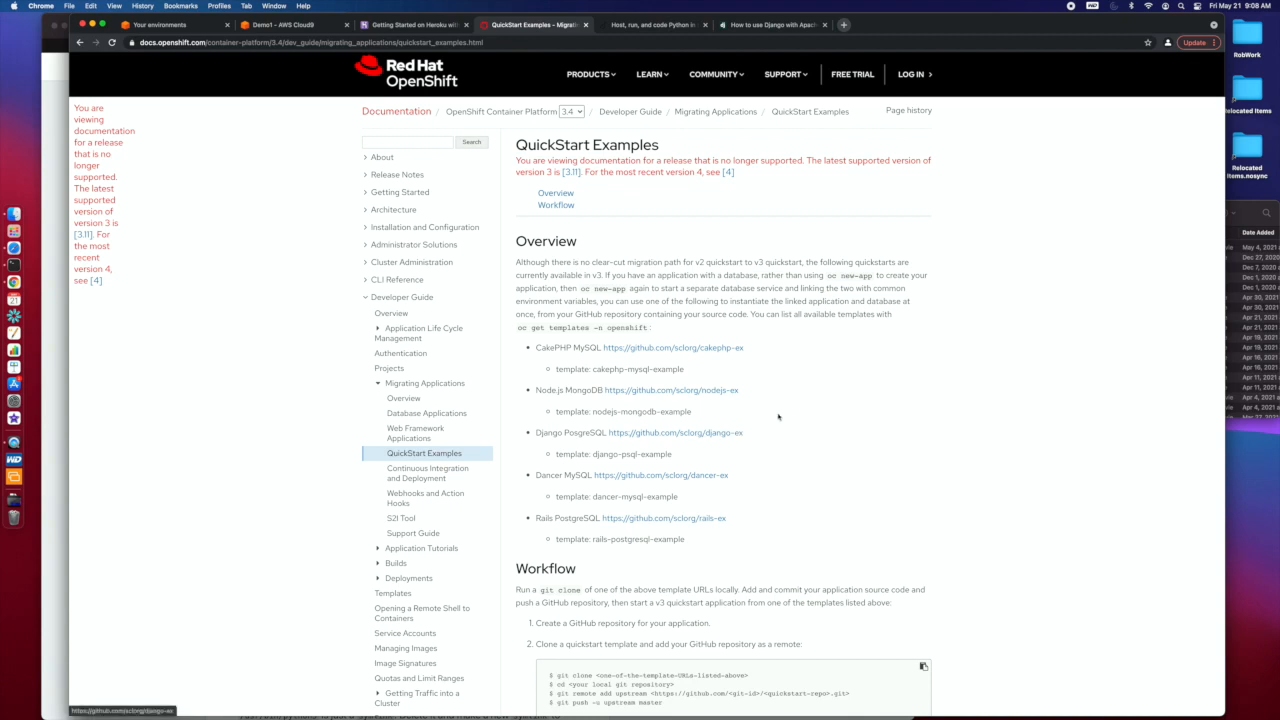
{"action": "mouse_move", "coordinate": [788, 408]}
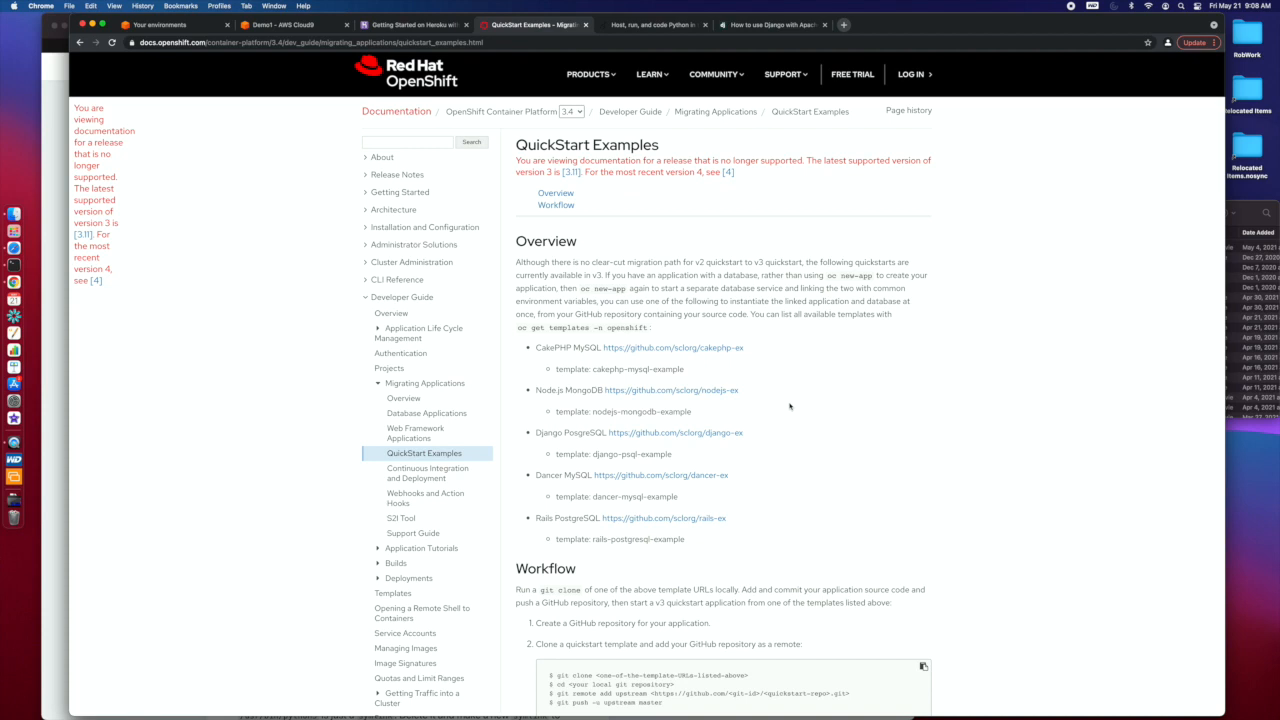
{"action": "mouse_move", "coordinate": [778, 402]}
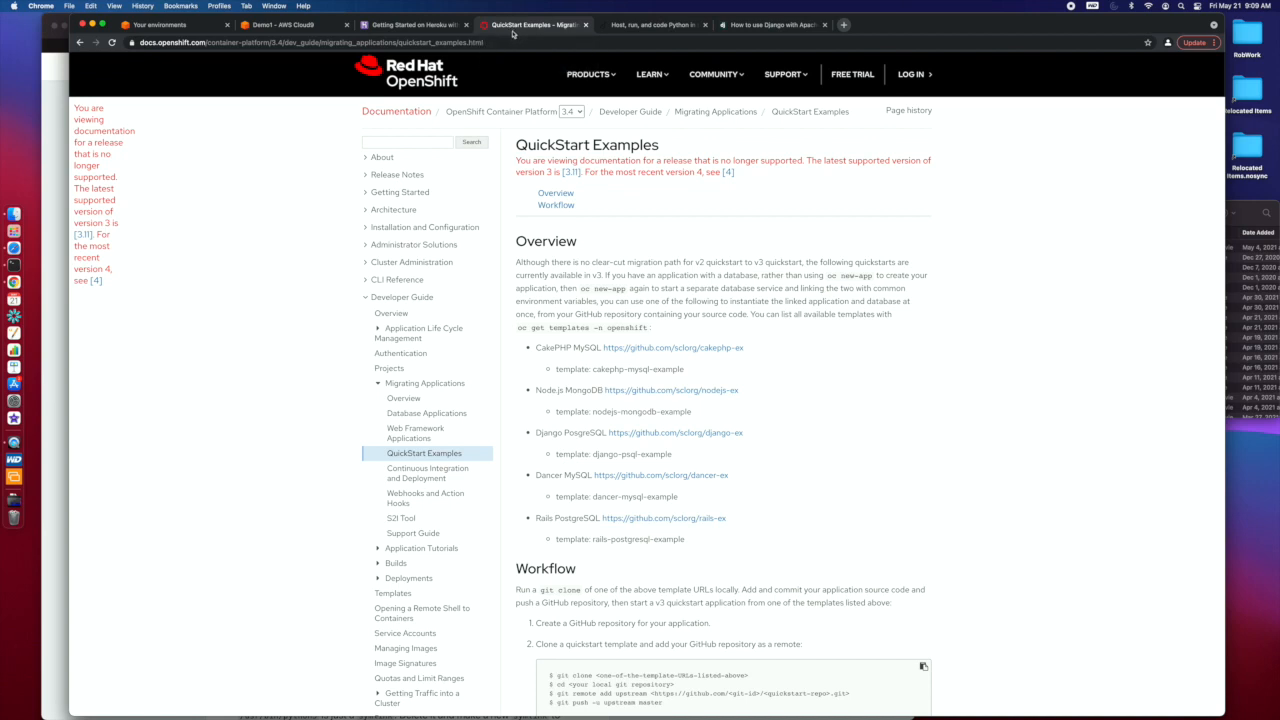
{"action": "left_click", "coordinate": [652, 24]}
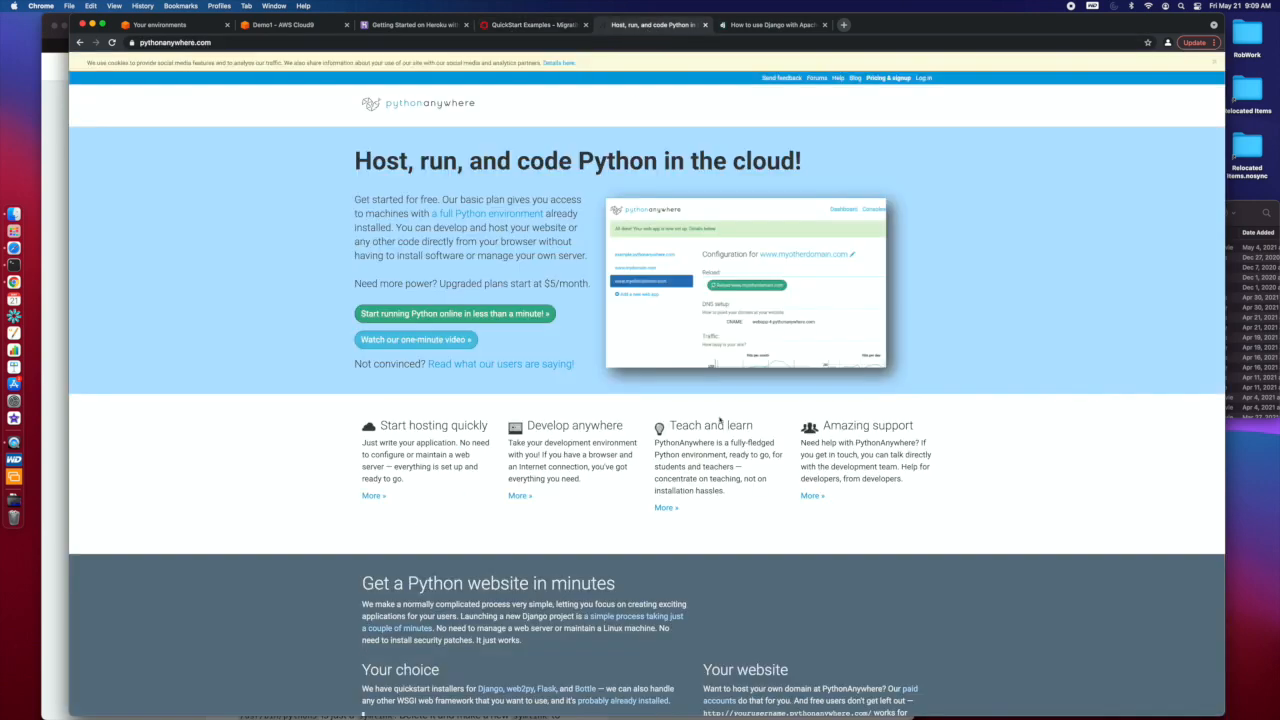
{"action": "mouse_move", "coordinate": [276, 272]}
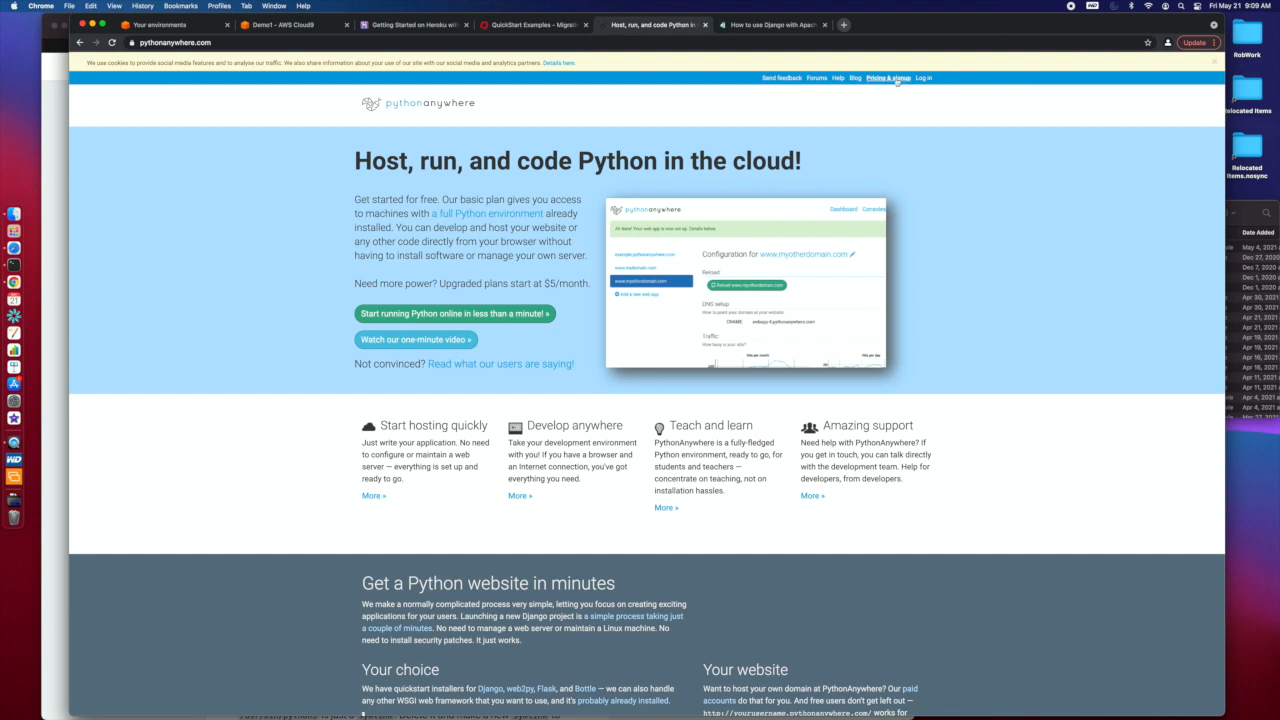
View PythonAnywhere's Plans and pricing page via 'Pricing & signup'.
{"action": "left_click", "coordinate": [886, 76]}
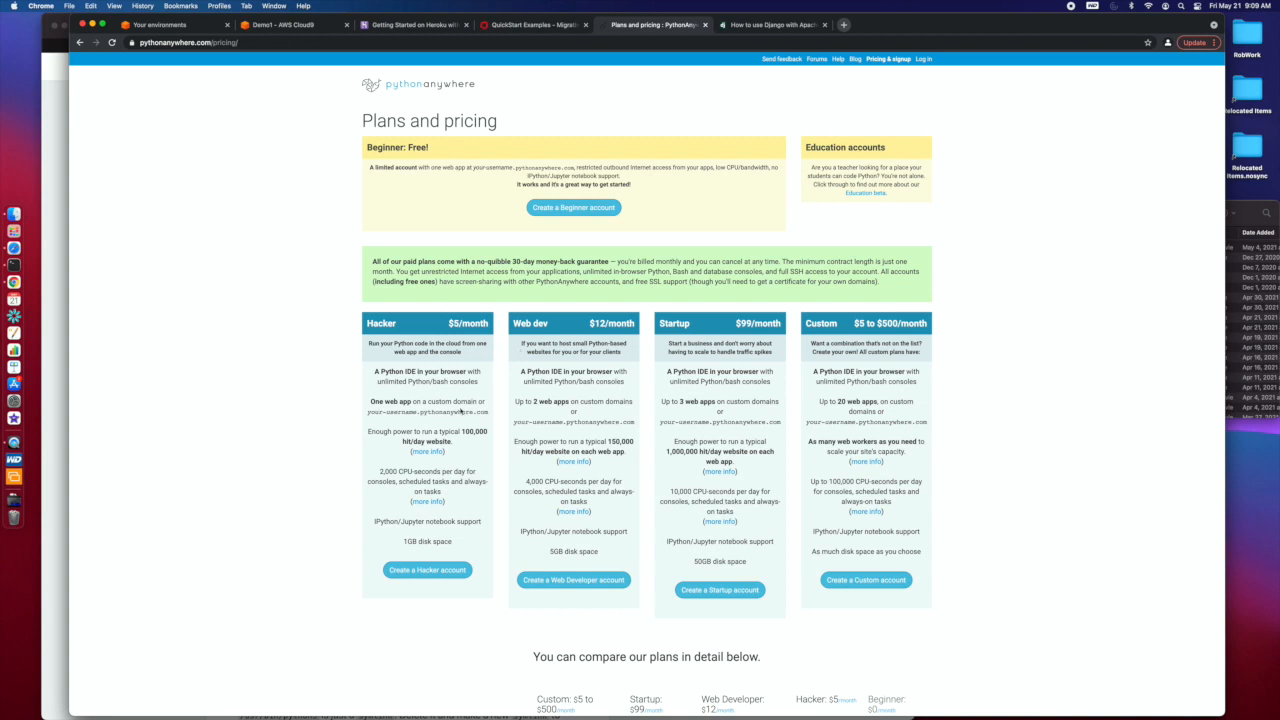
{"action": "mouse_move", "coordinate": [408, 488]}
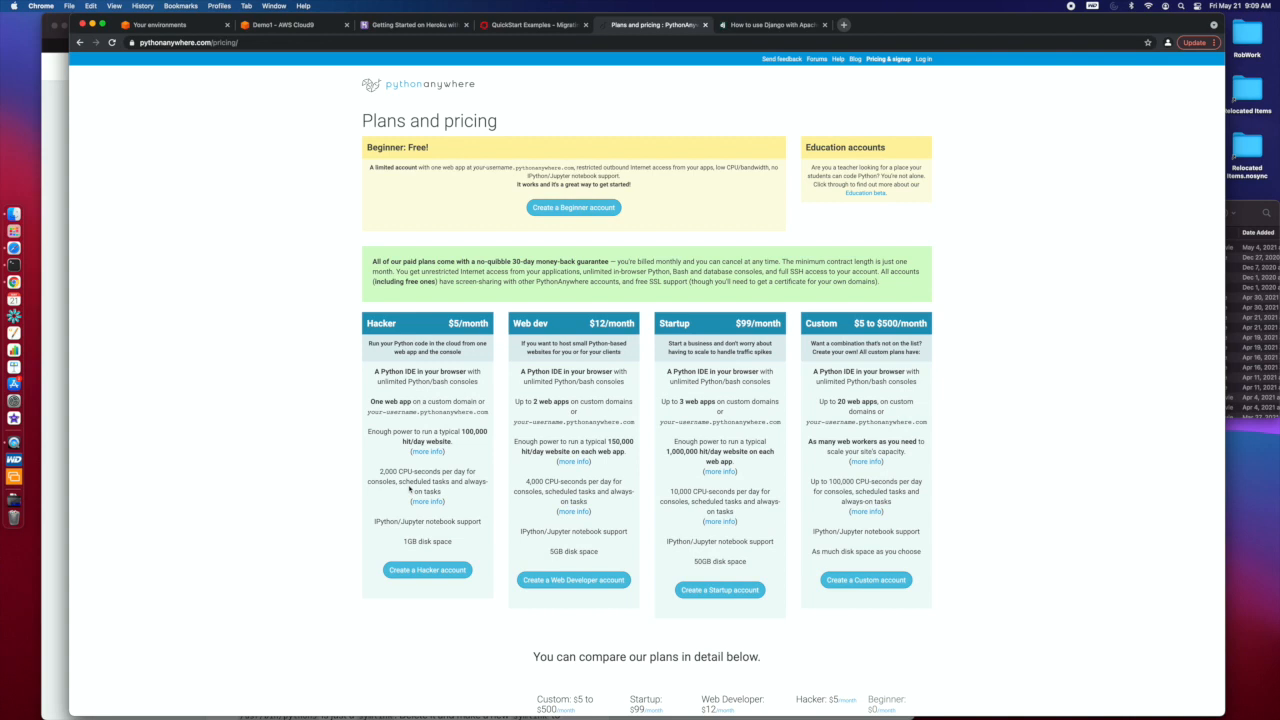
{"action": "mouse_move", "coordinate": [476, 446]}
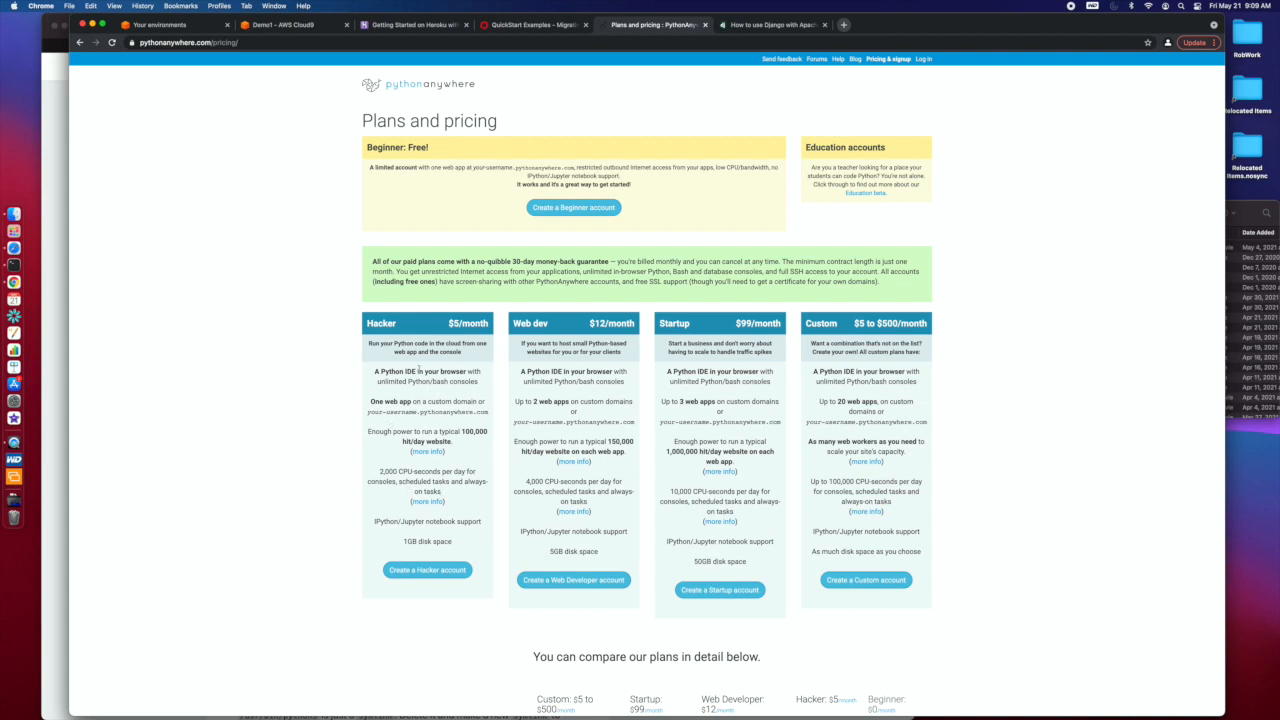
{"action": "mouse_move", "coordinate": [412, 532]}
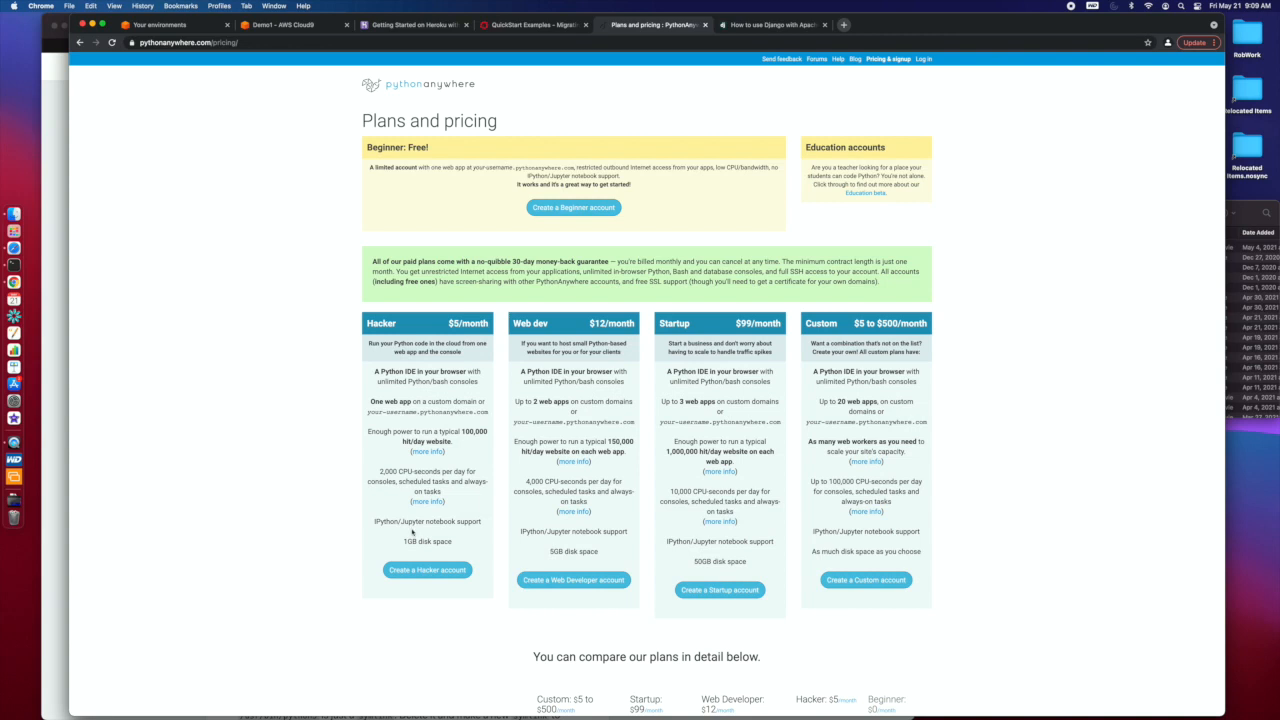
{"action": "mouse_move", "coordinate": [350, 508]}
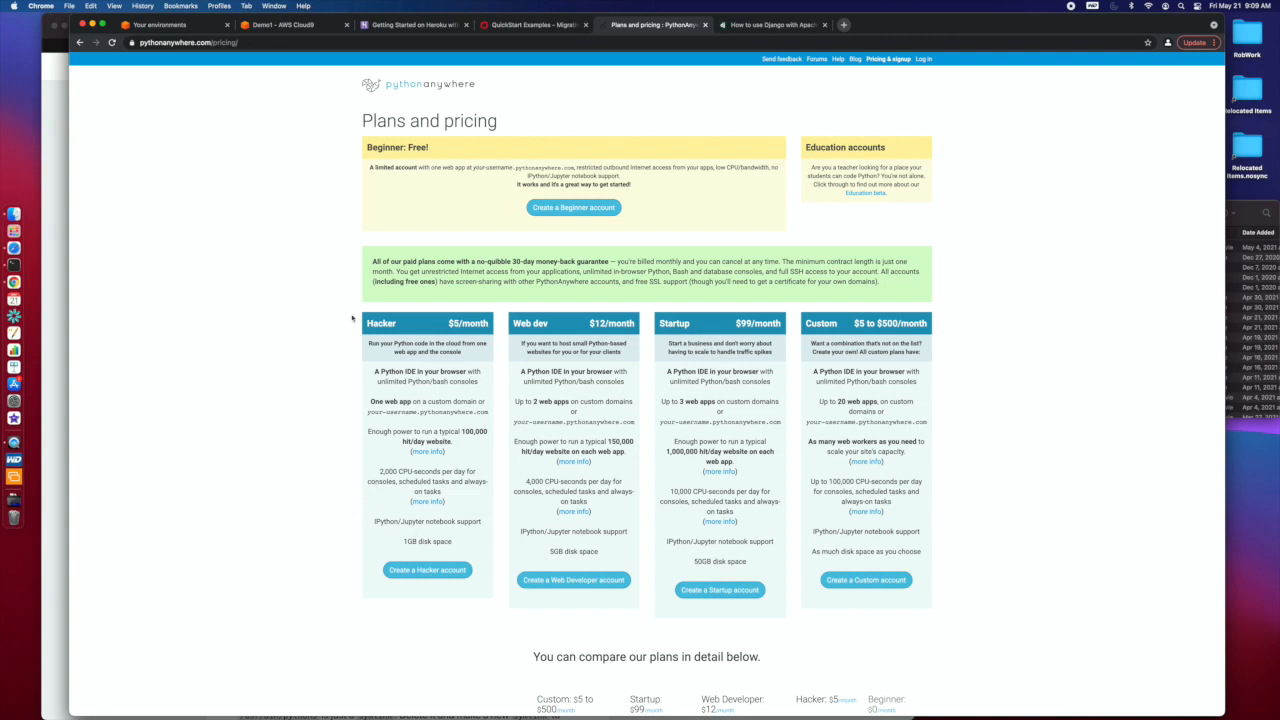
{"action": "mouse_move", "coordinate": [326, 344]}
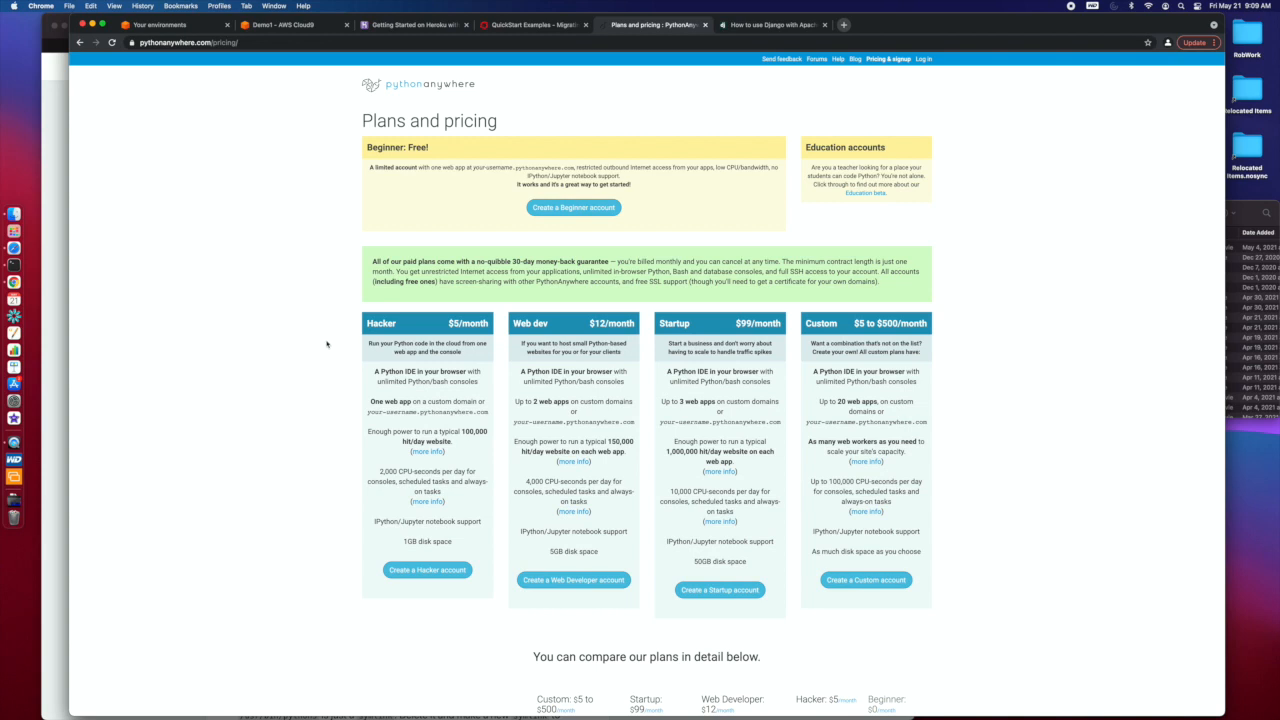